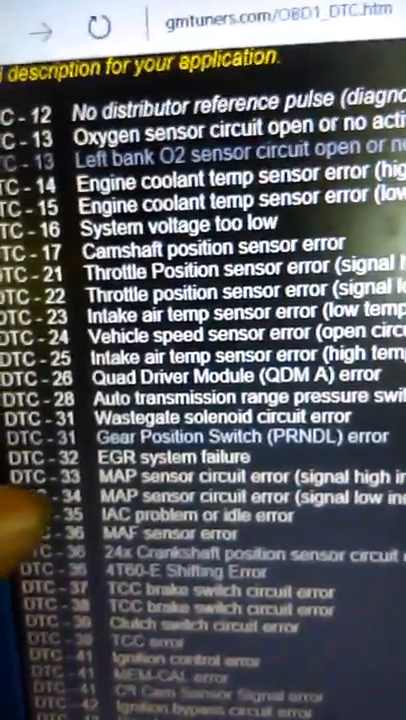
{"action": "scroll", "scroll_direction": "down", "scroll_amount": 3}
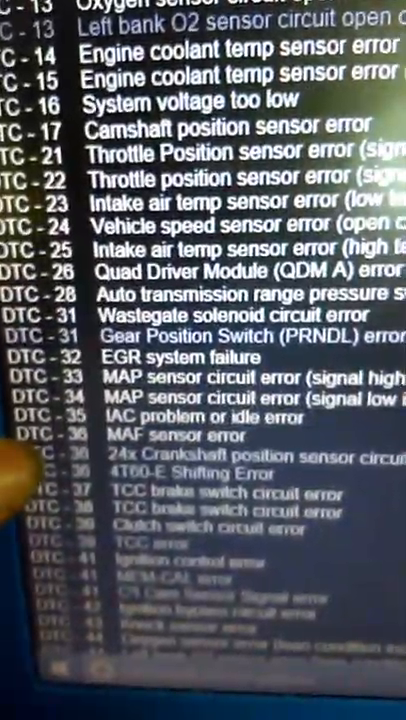